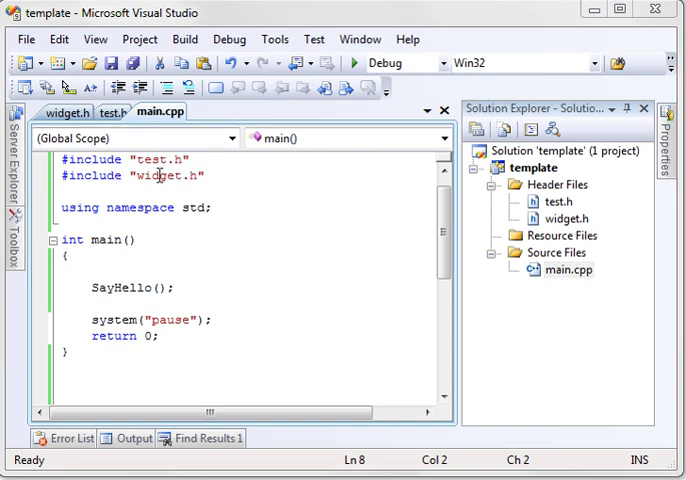
# Add #include <iostream> as the first line of main.cpp and inspect the SayHello call
pyautogui.write('#include <iostream>')
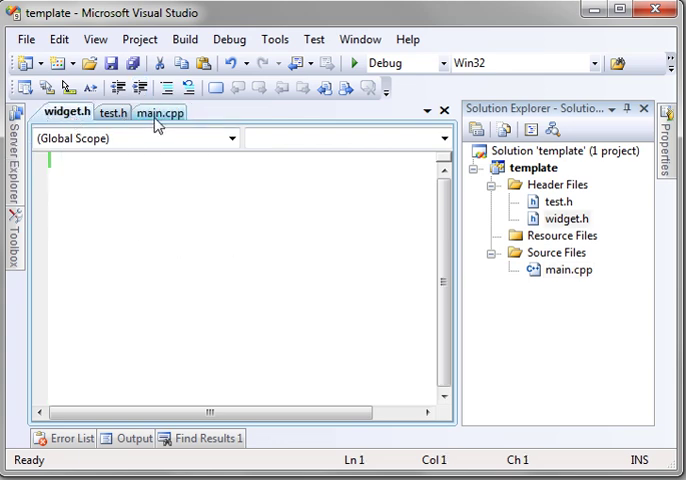
pyautogui.click(160, 112)
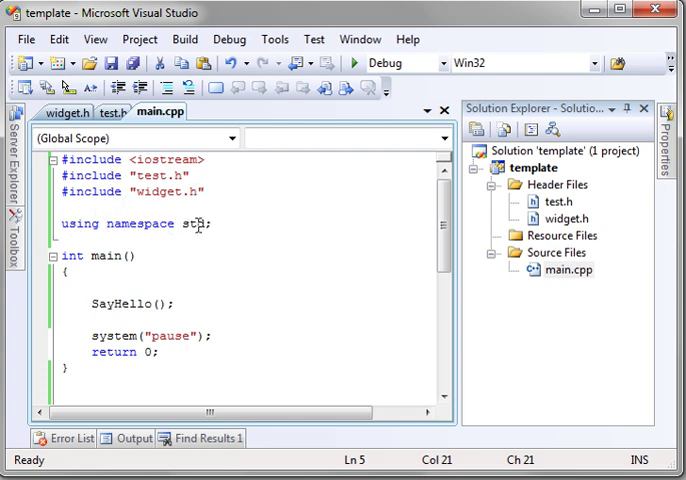
pyautogui.doubleClick(192, 224)
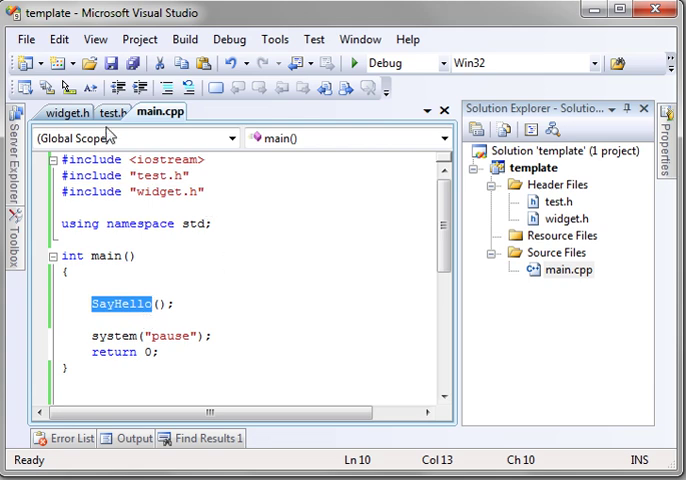
# Compare main.cpp with the test.h header and leave test.h in view
pyautogui.click(112, 112)
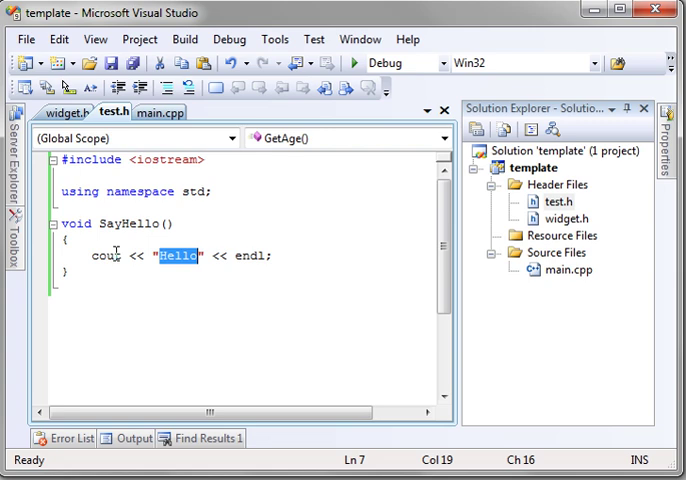
pyautogui.click(158, 112)
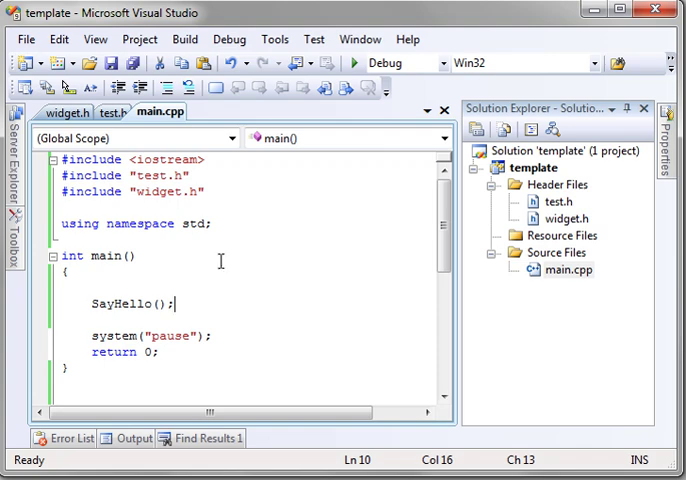
pyautogui.moveTo(356, 64)
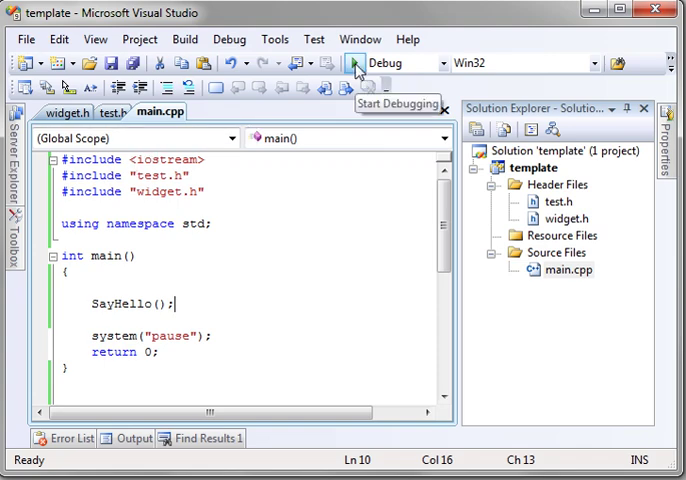
pyautogui.click(354, 62)
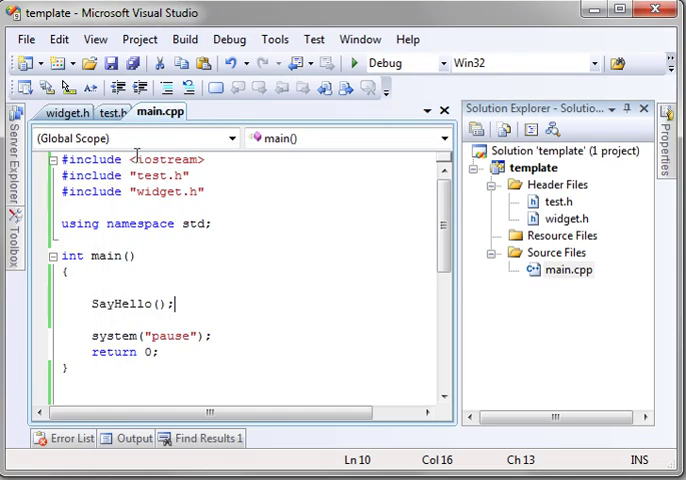
pyautogui.click(112, 112)
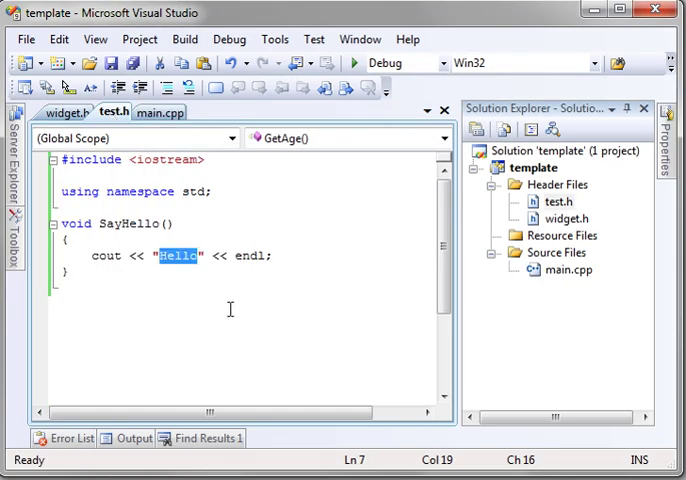
# In widget.h add #include "test.h" below iostream and call SayHello(); inside SayHelloWorld
pyautogui.click(64, 112)
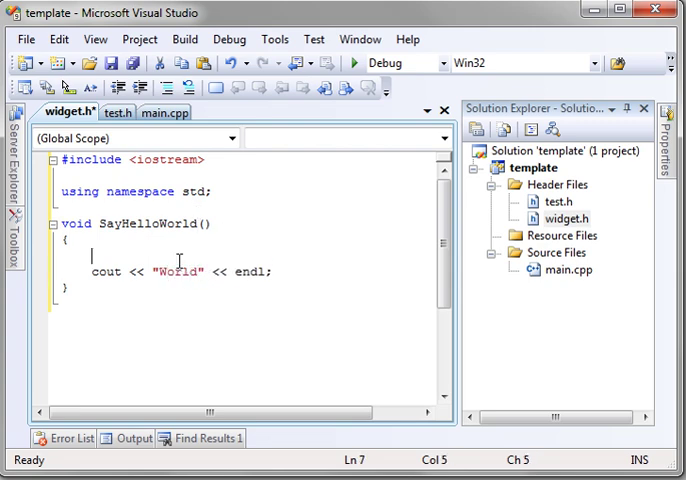
pyautogui.moveTo(120, 112)
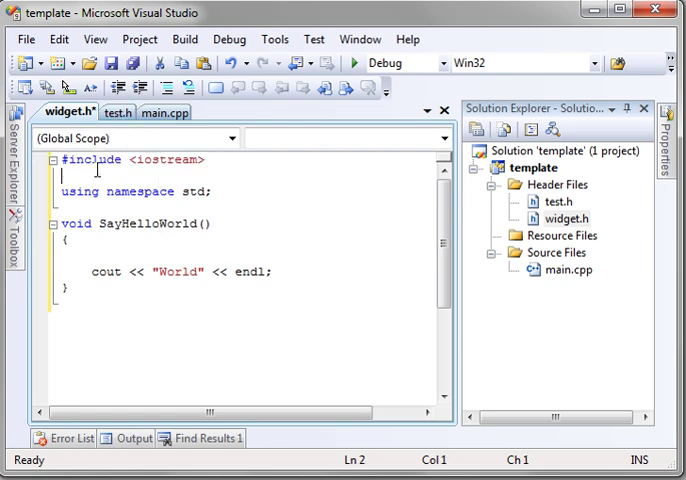
pyautogui.write('#include')
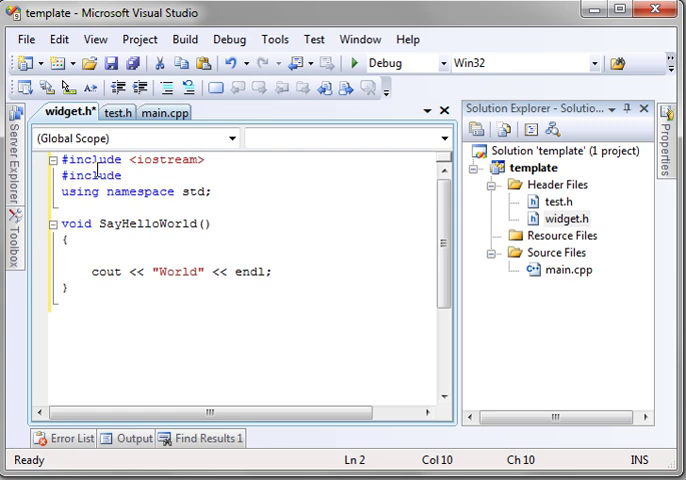
pyautogui.write('"test.h')
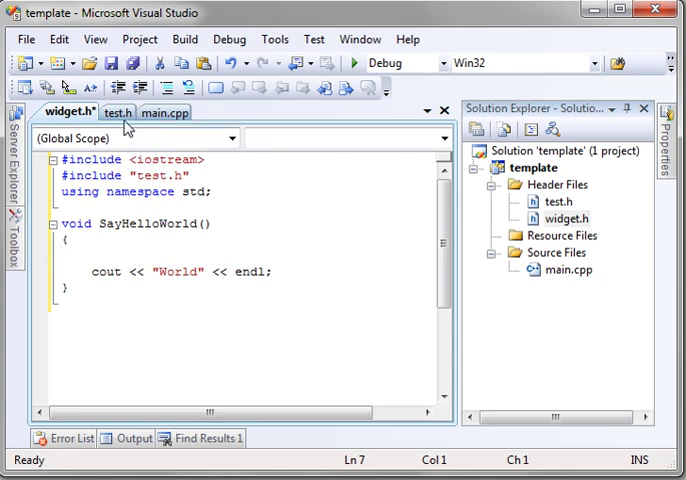
pyautogui.click(118, 112)
pyautogui.write('SayHello')
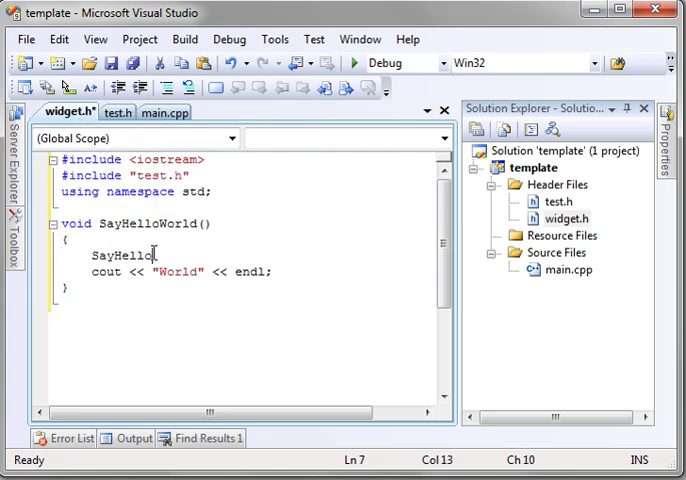
pyautogui.write('();')
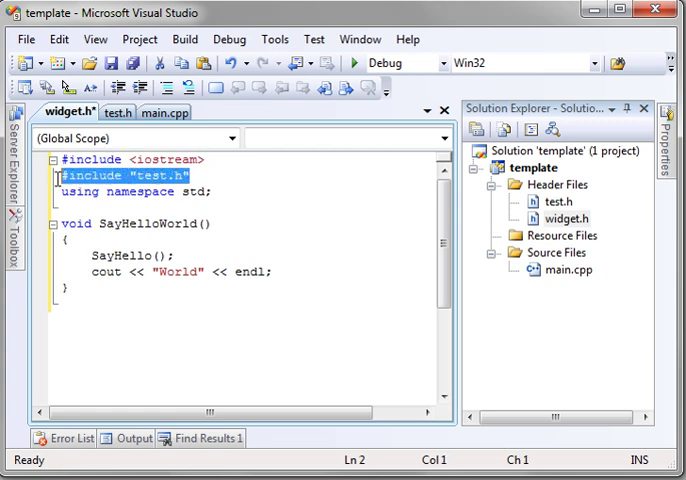
# Check the new SayHello call in widget.h against its definition in test.h
pyautogui.click(124, 112)
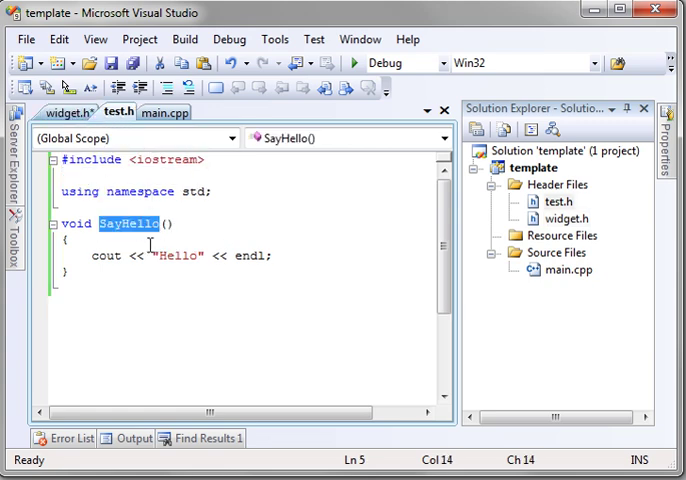
pyautogui.click(68, 112)
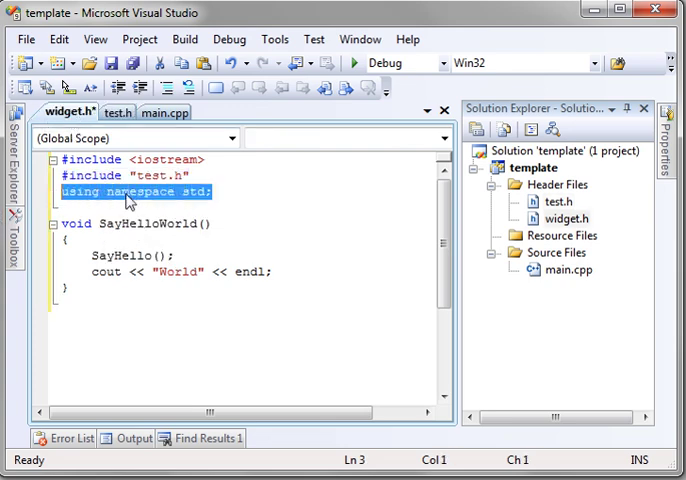
pyautogui.doubleClick(104, 272)
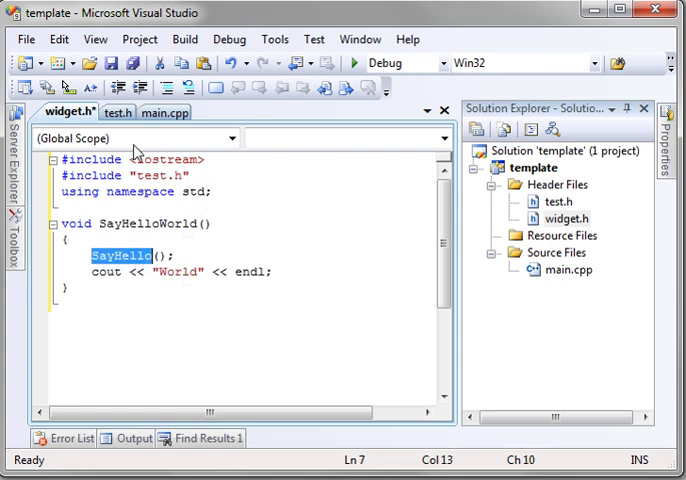
pyautogui.click(118, 112)
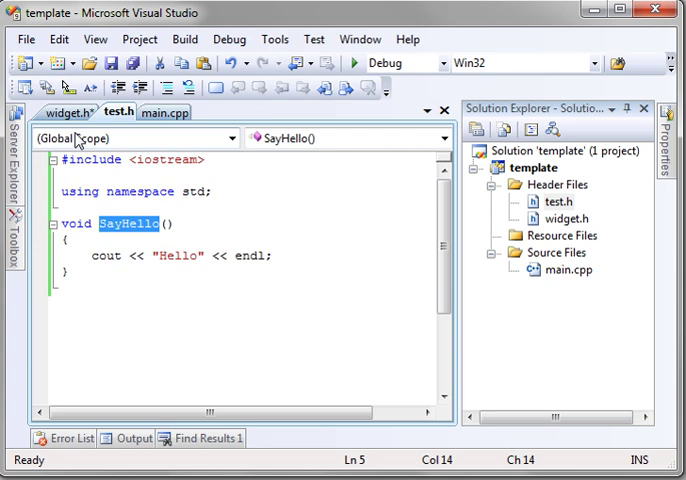
pyautogui.click(56, 112)
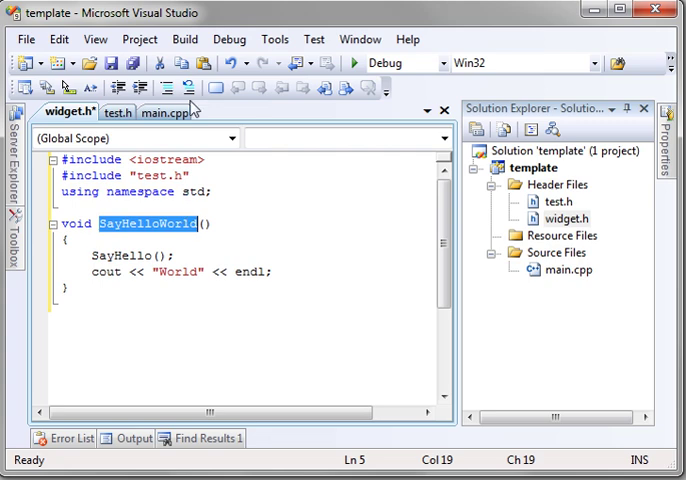
# Build the project, decline running the last successful build, and review the SayHello redefinition errors
pyautogui.click(162, 112)
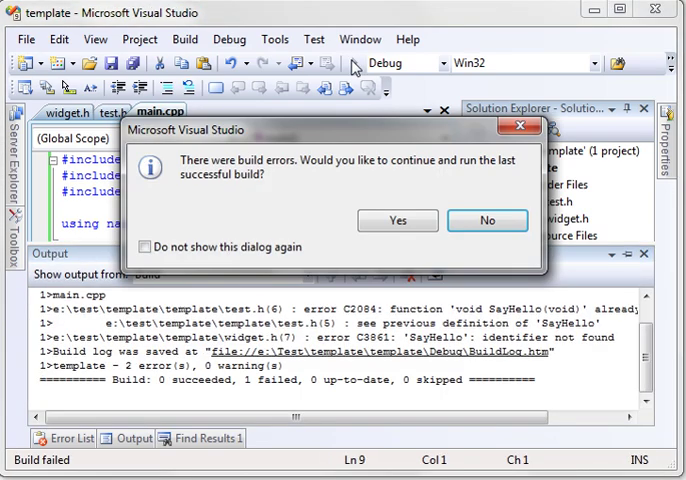
pyautogui.moveTo(488, 220)
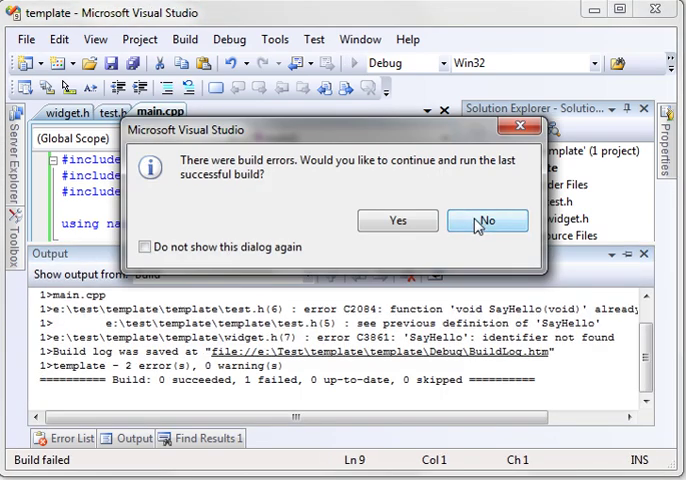
pyautogui.click(488, 220)
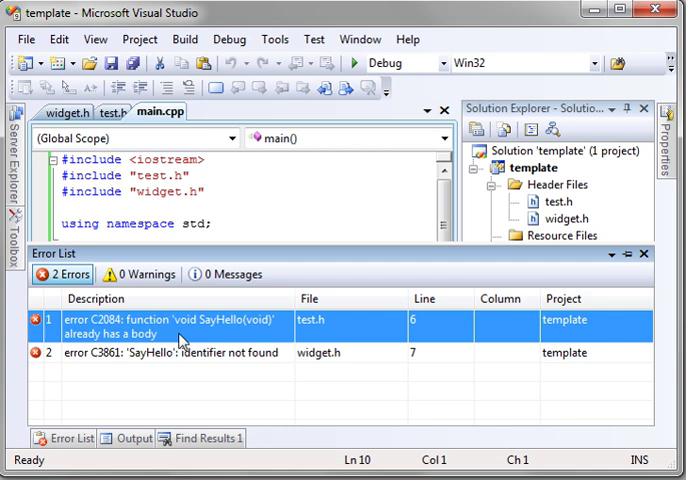
pyautogui.moveTo(184, 360)
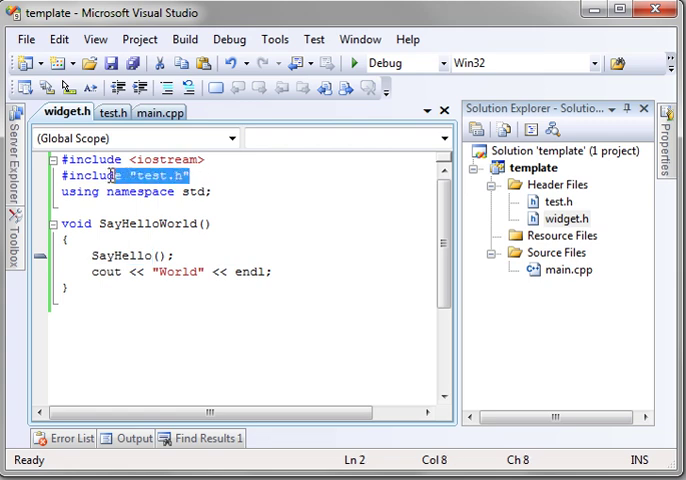
pyautogui.click(62, 438)
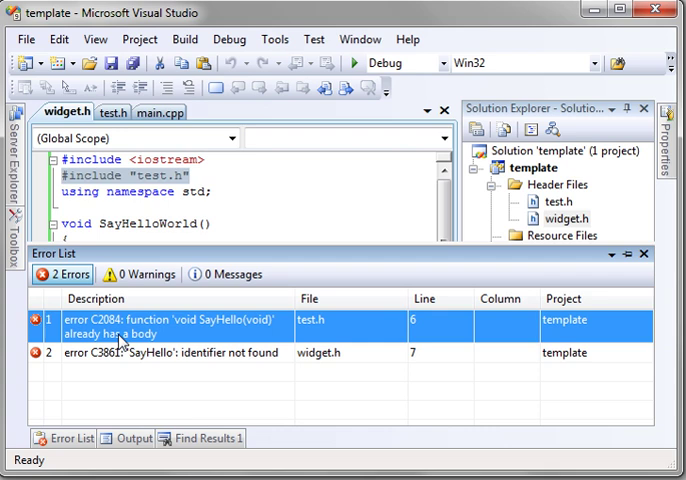
pyautogui.moveTo(112, 336)
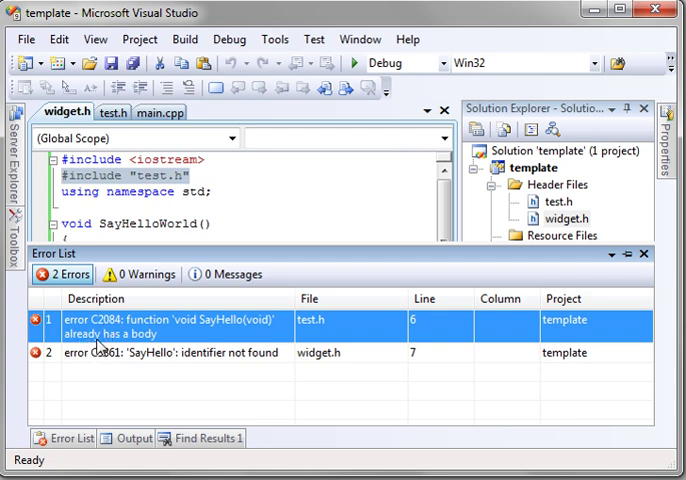
pyautogui.moveTo(110, 330)
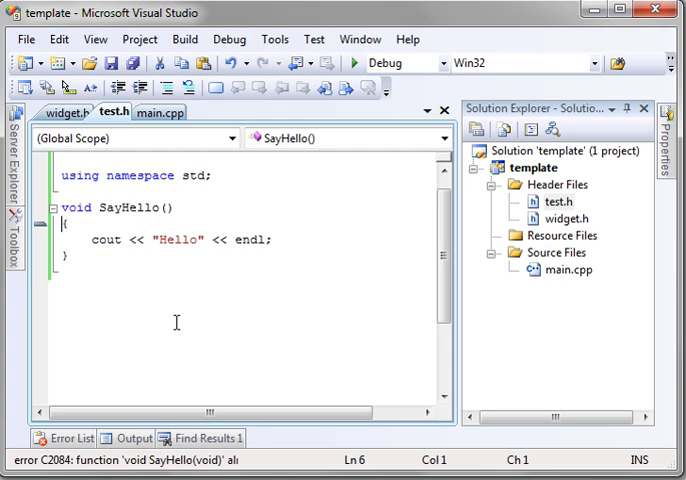
# Restore #include <iostream> at the top of test.h, review widget.h and main.cpp, and return to test.h
pyautogui.write('#include <iostream>')
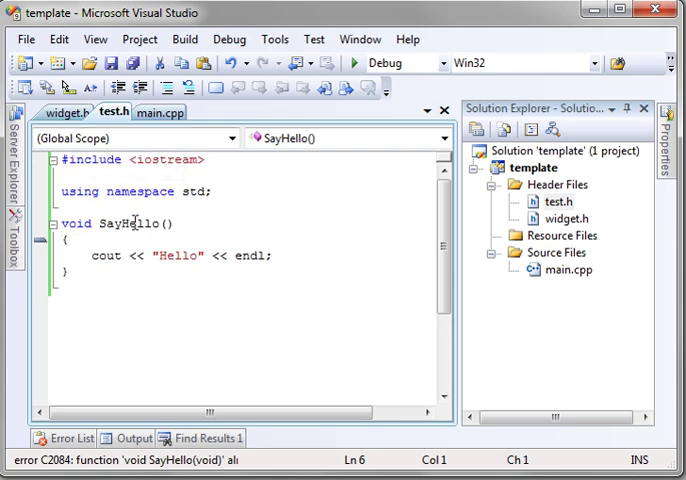
pyautogui.doubleClick(132, 224)
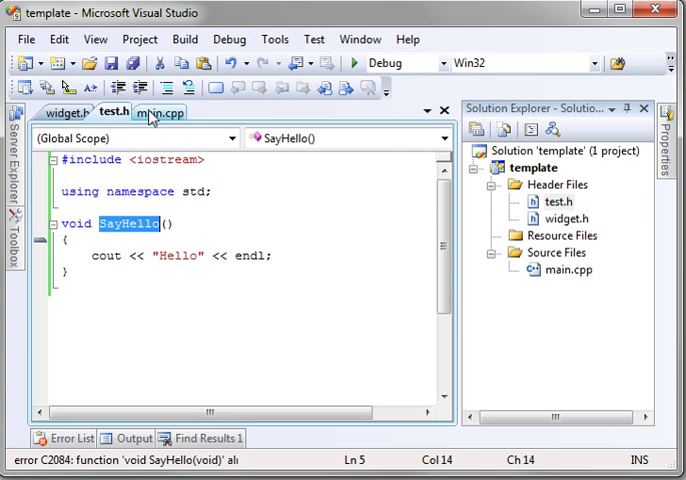
pyautogui.click(160, 112)
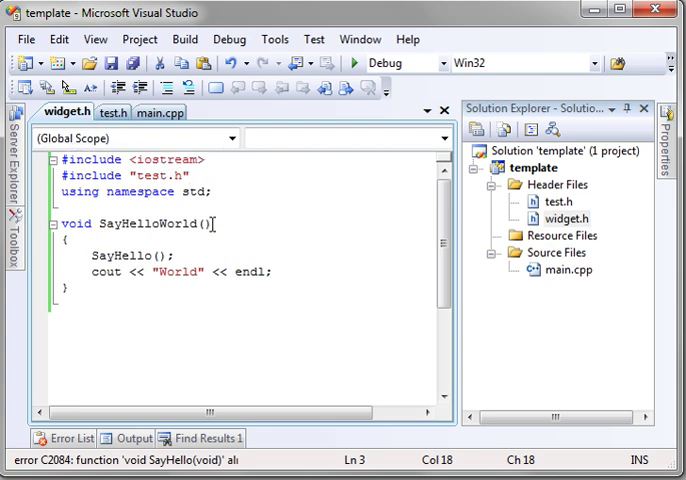
pyautogui.click(156, 112)
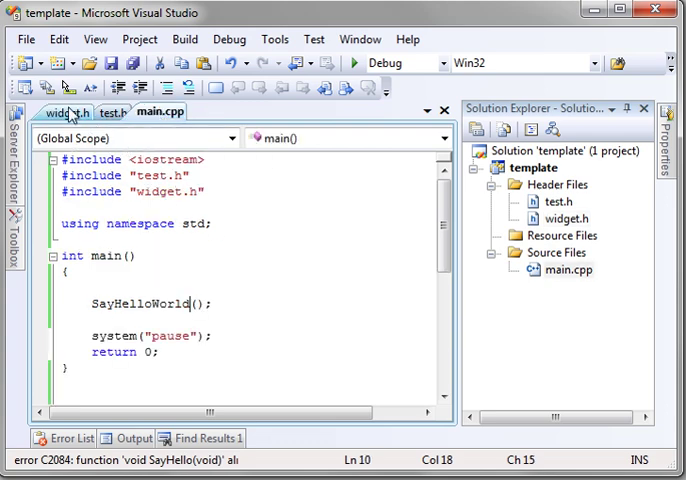
pyautogui.click(64, 112)
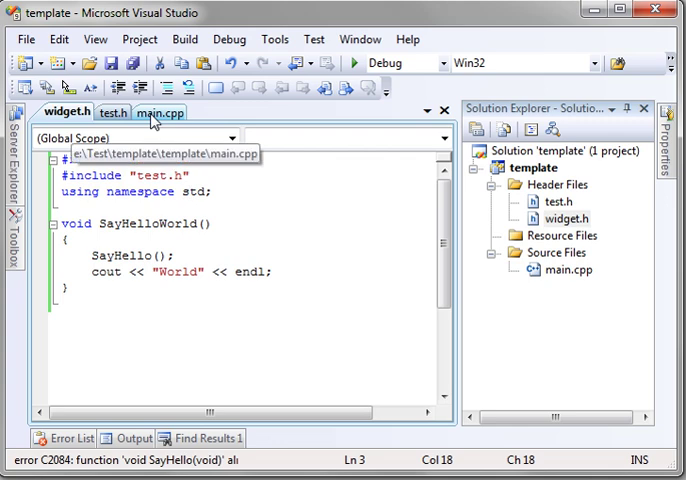
pyautogui.click(114, 112)
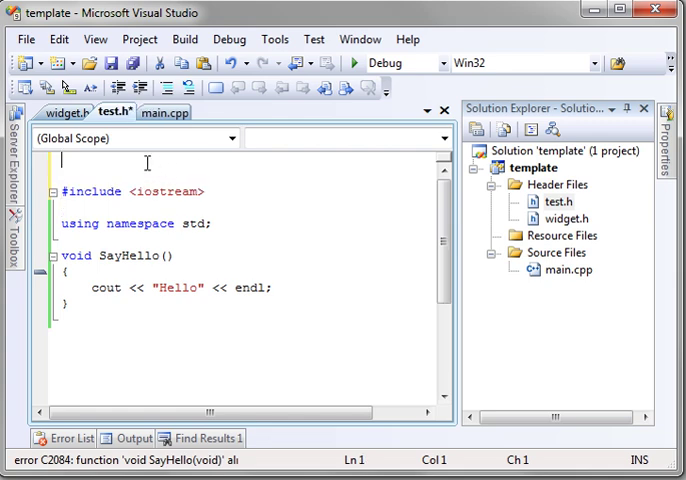
# Add #ifndef TEST_H and #define TEST_H guard lines at the top of test.h
pyautogui.write('#')
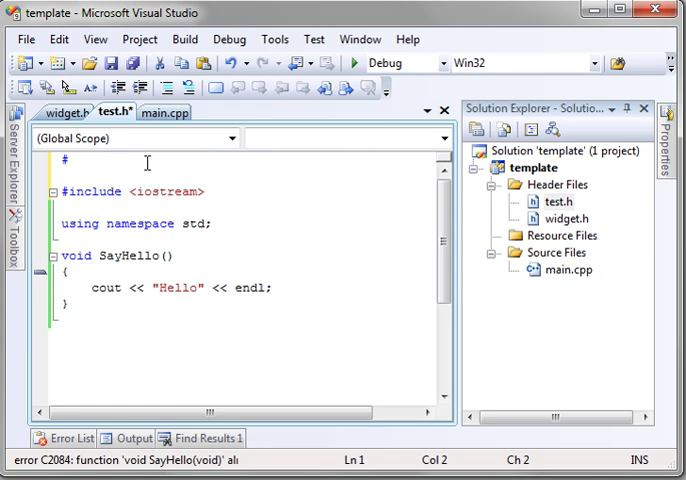
pyautogui.write('ifnd')
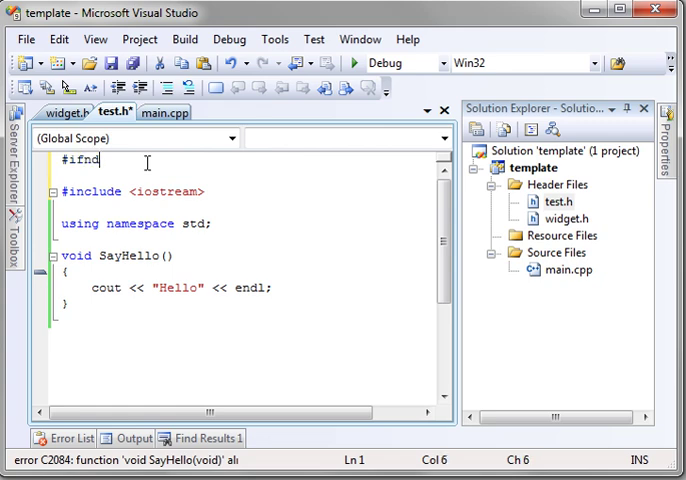
pyautogui.write('ef T')
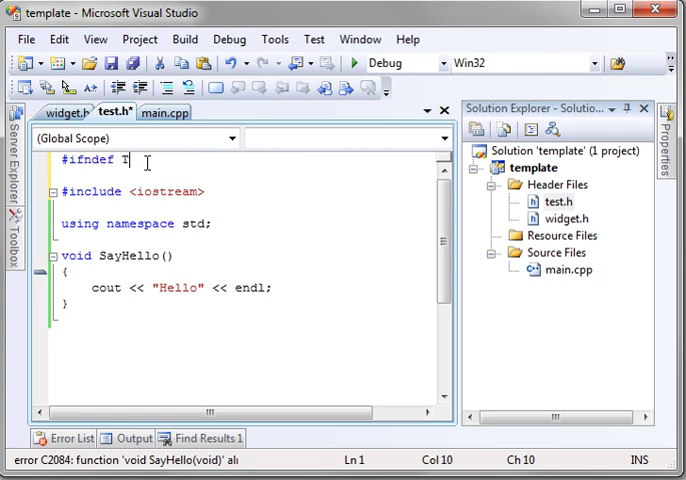
pyautogui.write('EST_H')
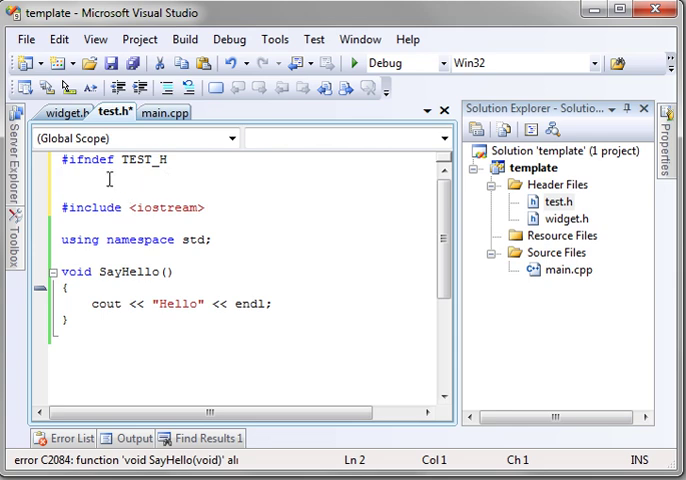
pyautogui.write('#def')
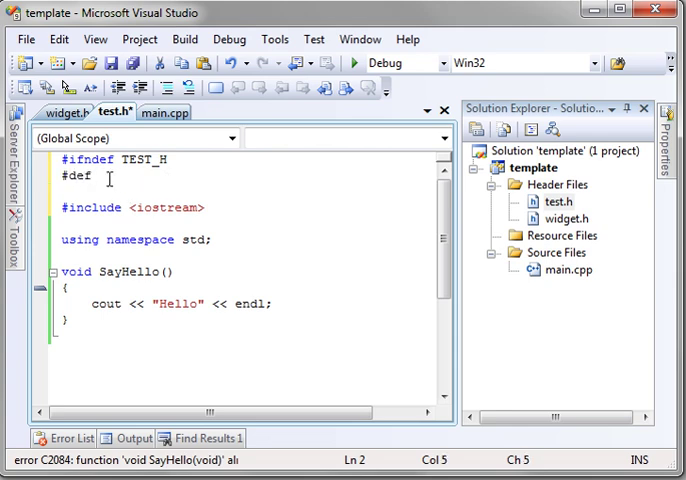
pyautogui.write('ine')
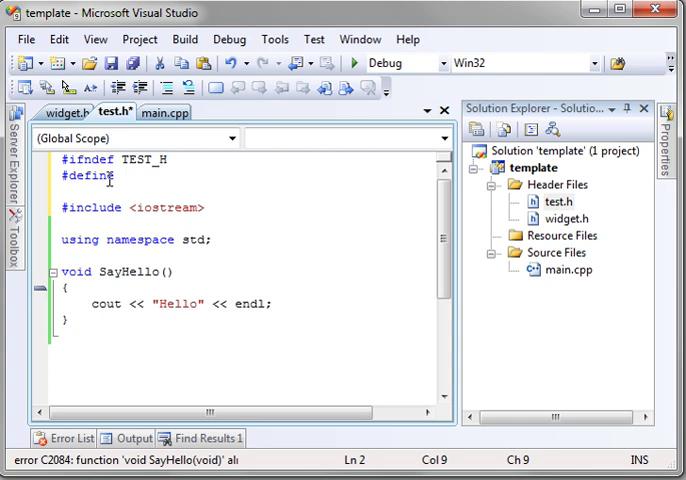
pyautogui.write('TEST_H')
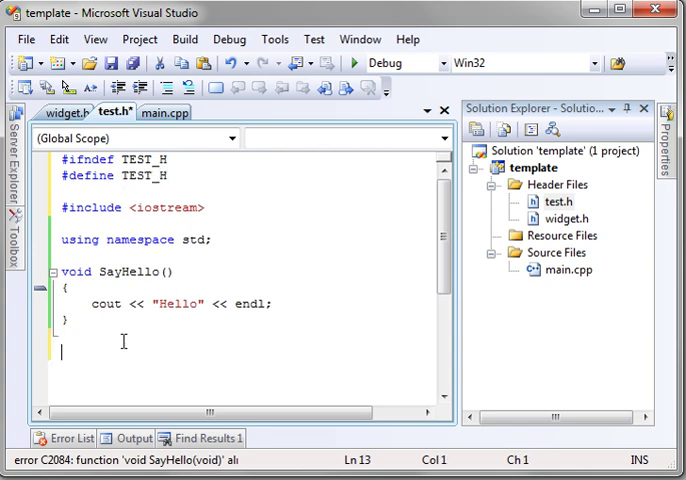
# Close the guard with #endif at the bottom of test.h and review the wrapped header
pyautogui.write('#endif')
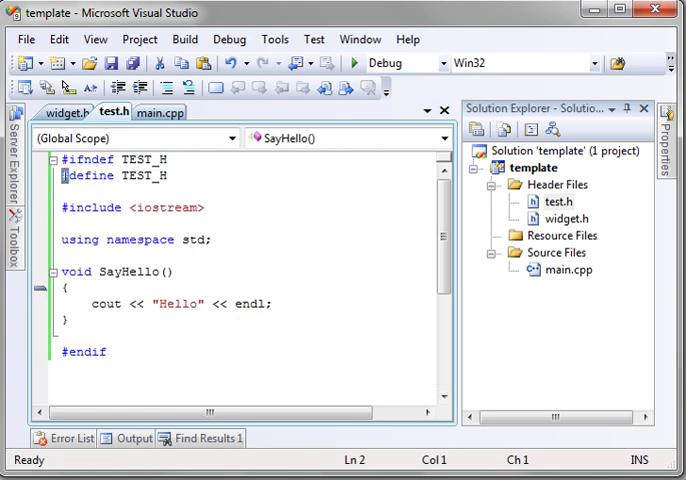
pyautogui.click(108, 196)
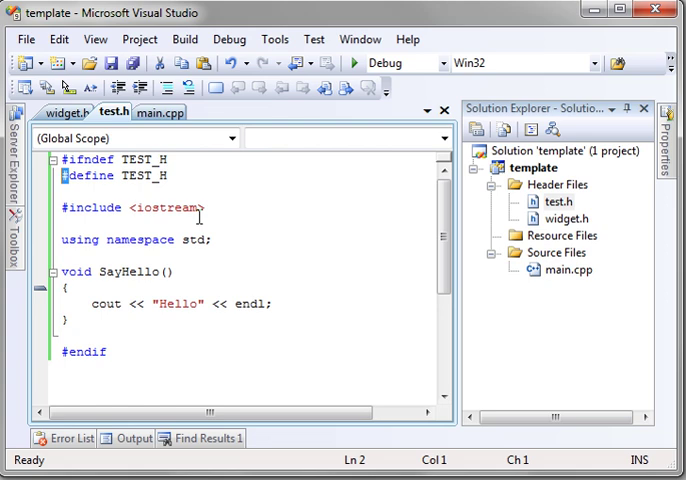
pyautogui.moveTo(160, 112)
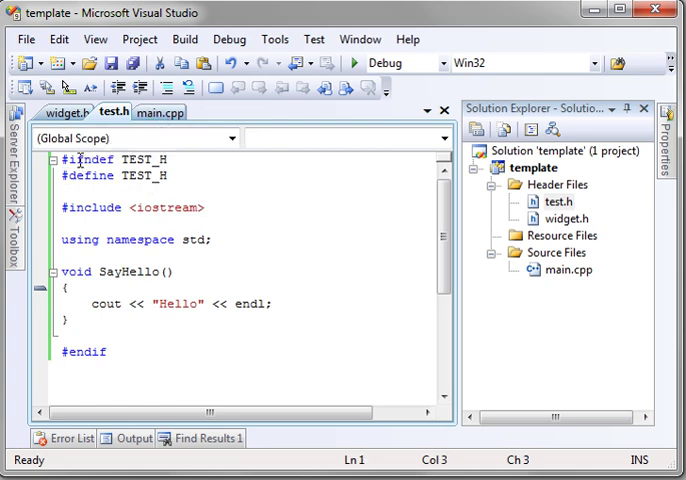
pyautogui.doubleClick(90, 160)
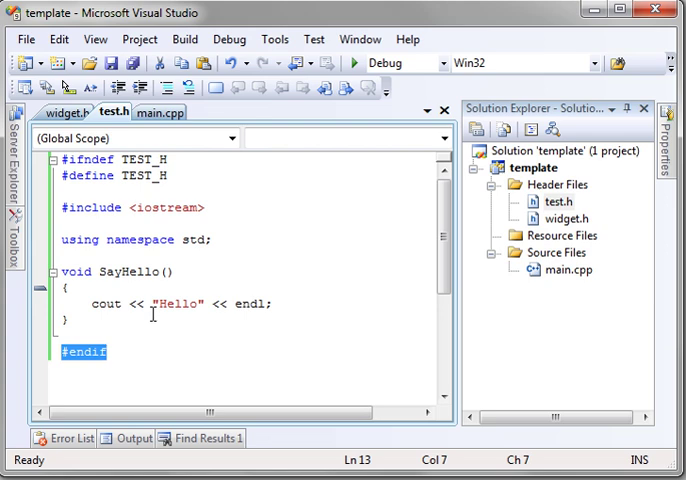
pyautogui.click(156, 112)
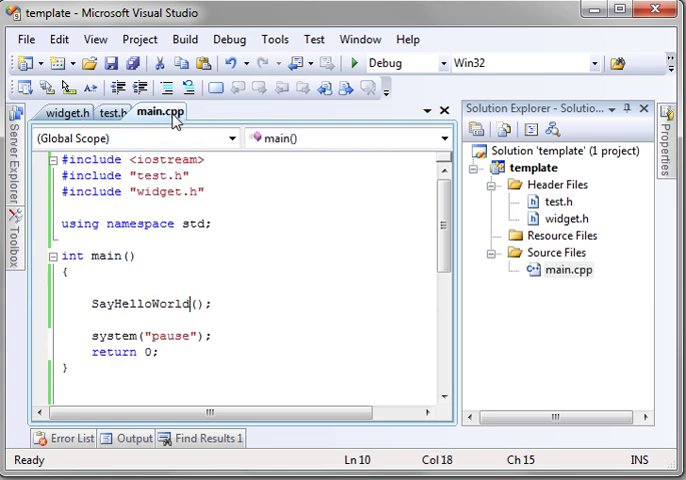
# Review widget.h and return to the TEST_H-guarded test.h header
pyautogui.press('F7')
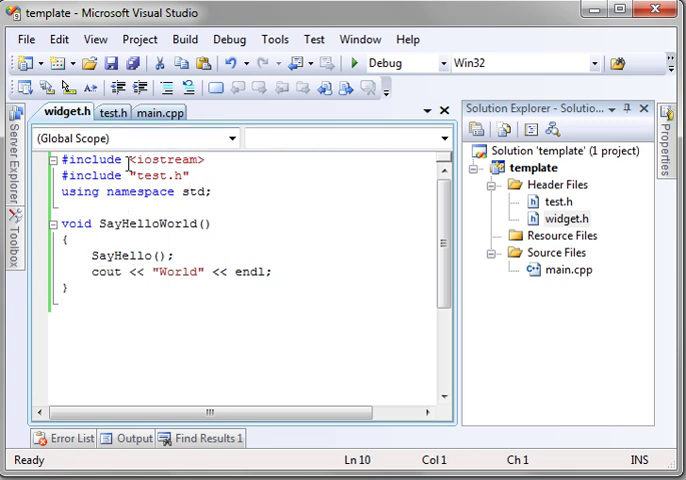
pyautogui.click(112, 112)
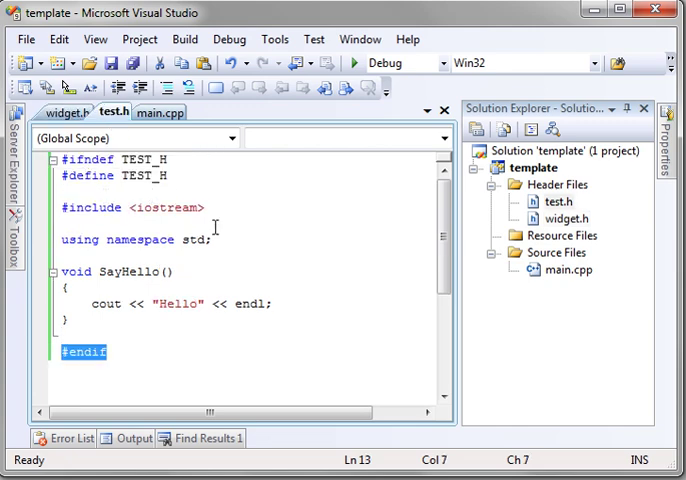